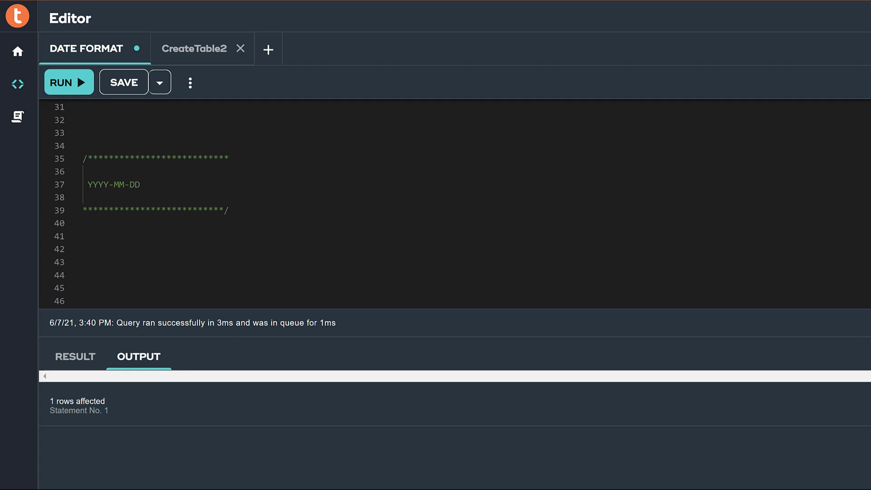
# - Run SELECT CURRENT_DATE and select the returned value 2021-06-07
pyautogui.doubleClick(113, 184)
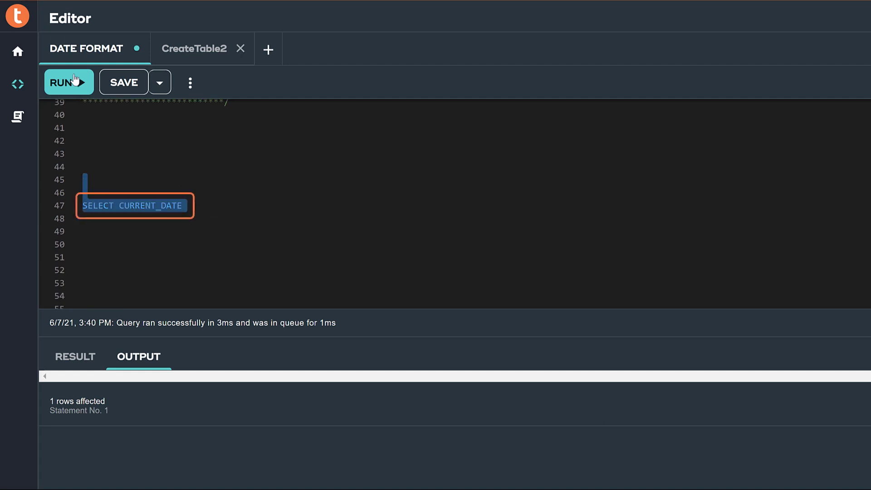
pyautogui.click(68, 82)
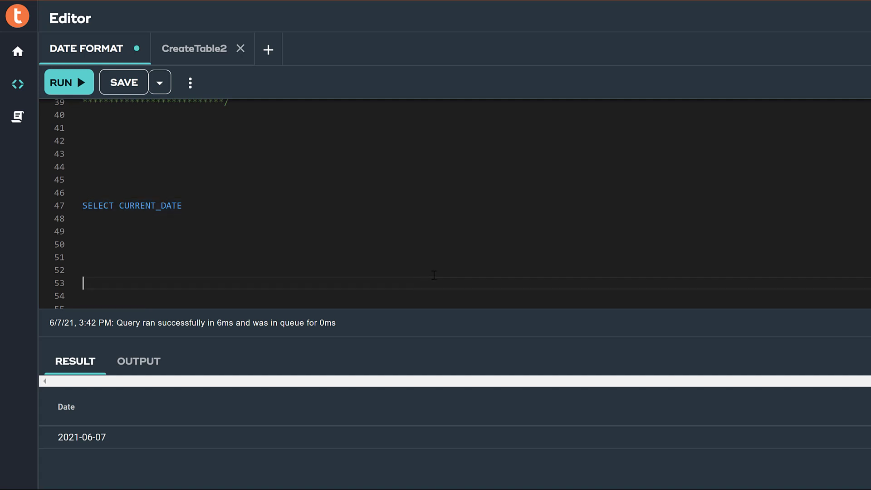
pyautogui.moveTo(814, 273)
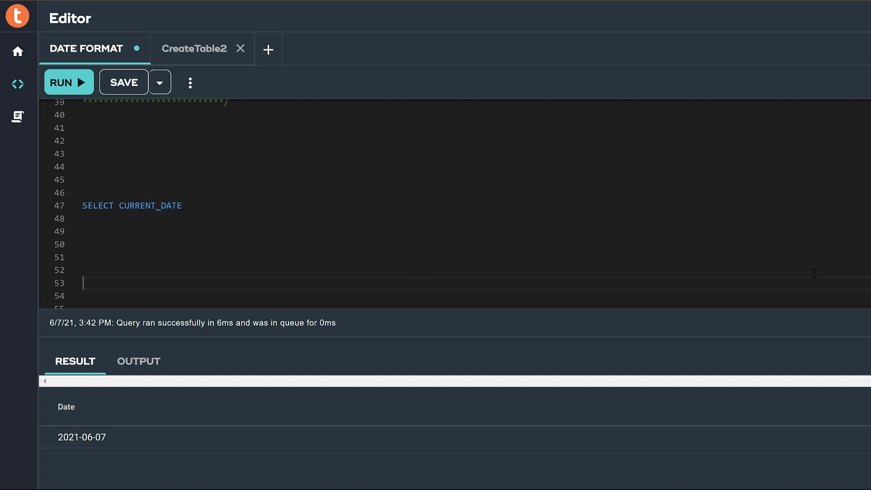
pyautogui.click(81, 437)
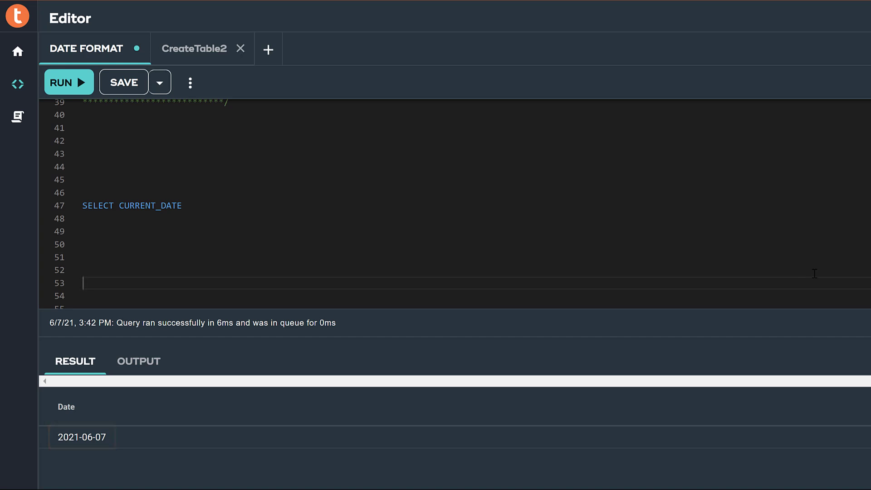
pyautogui.moveTo(774, 260)
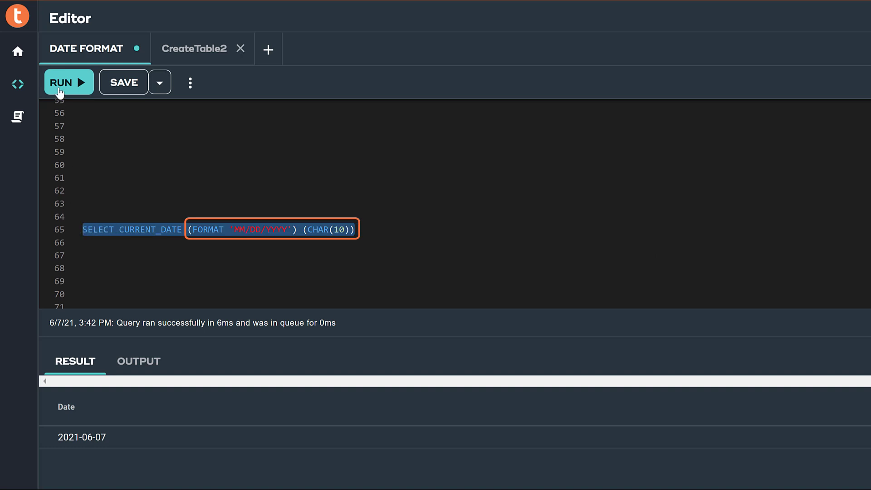
# - Run CURRENT_DATE as 'MM/DD/YYYY' CHAR(10) returning 06/07/2021, then edit the cast to CHAR(25)
pyautogui.click(65, 83)
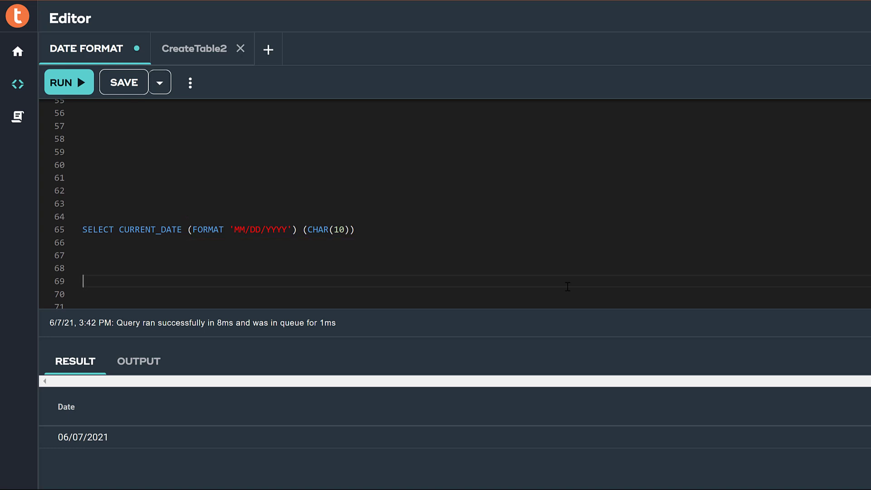
pyautogui.doubleClick(150, 230)
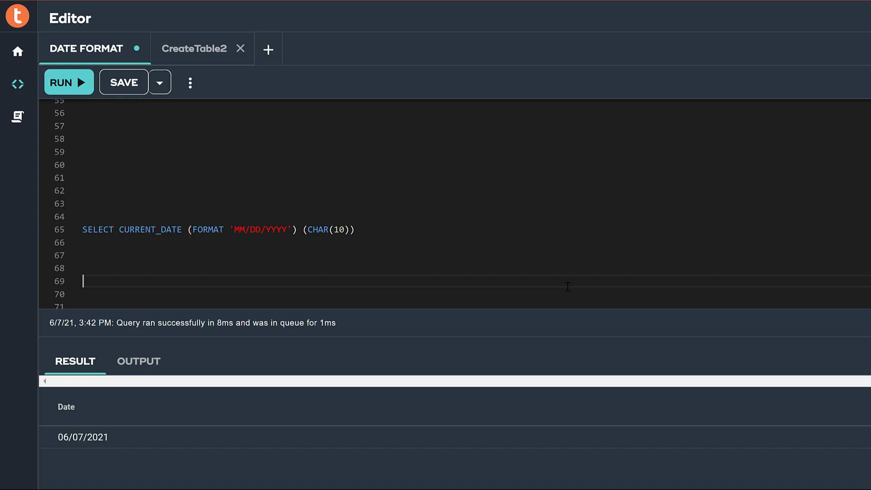
pyautogui.doubleClick(259, 229)
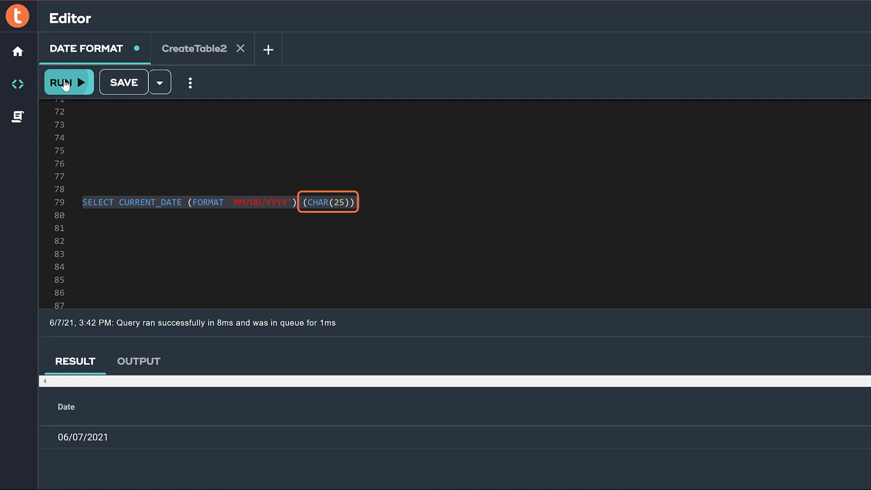
# - Run the MM/DD/YYYY query as CHAR(25), then as CHAR(5), truncating the result to 06/07
pyautogui.click(64, 81)
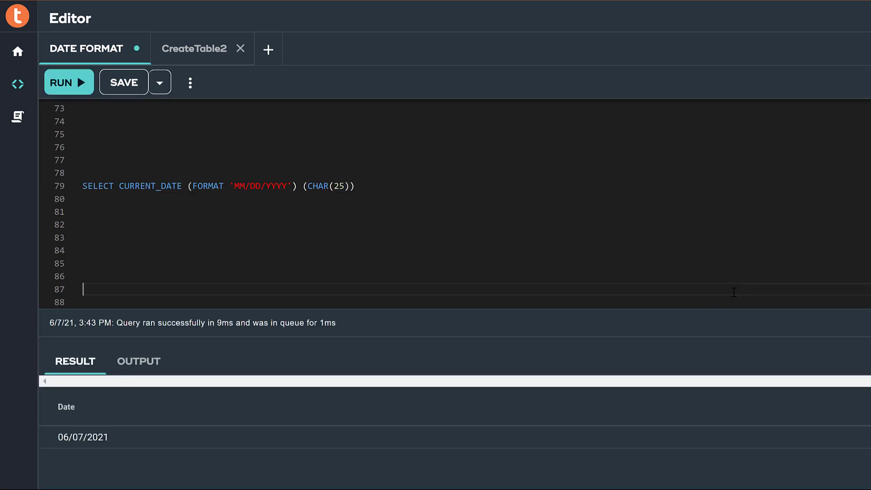
pyautogui.click(82, 436)
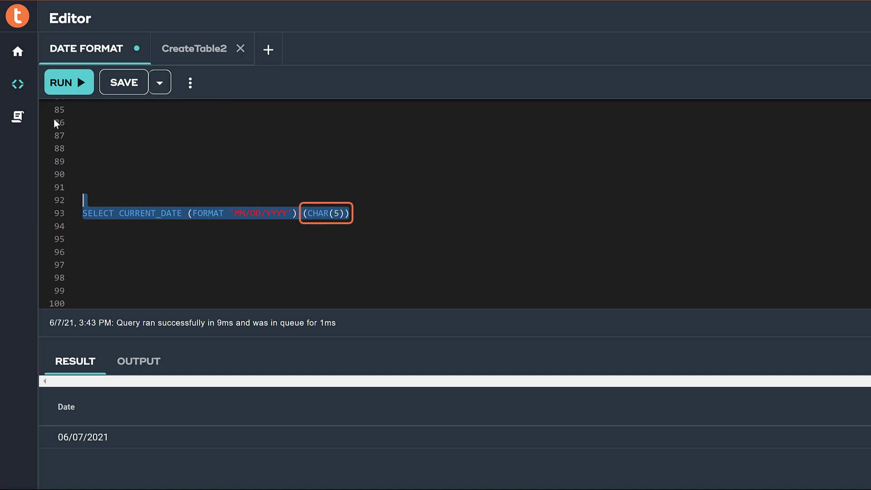
pyautogui.click(65, 82)
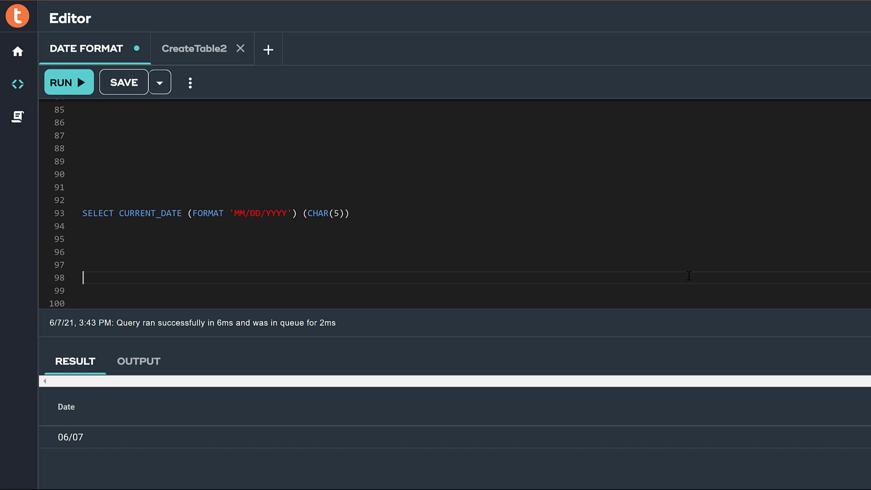
# - Run the 'MMMBDD,BYYYY' CHAR(12) query, returning Jun 07, 2021
pyautogui.scroll(-3)
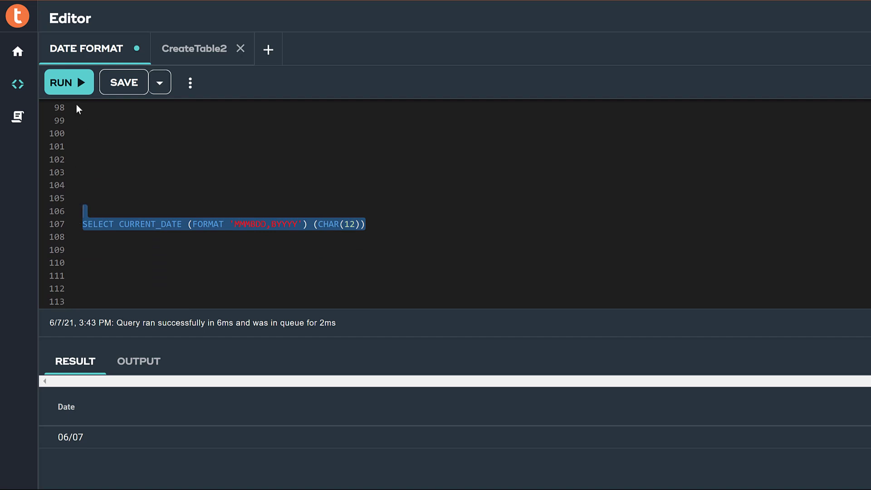
pyautogui.click(68, 83)
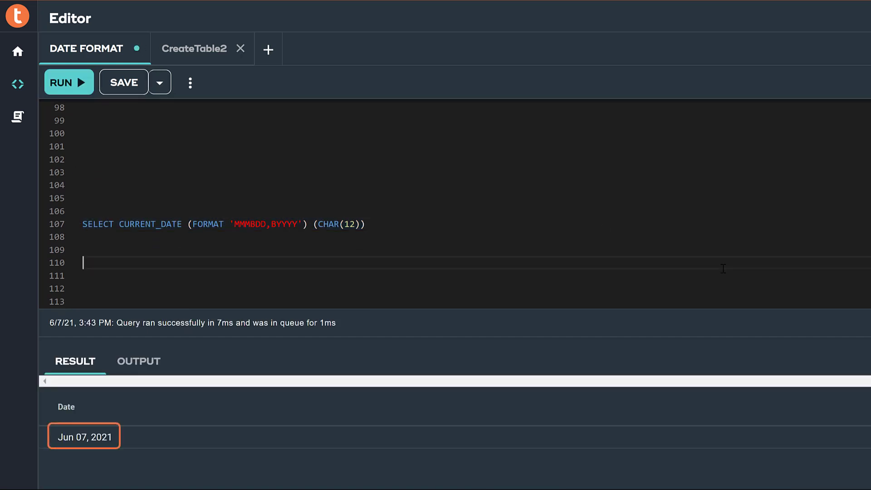
pyautogui.doubleClick(266, 224)
pyautogui.write(', UC')
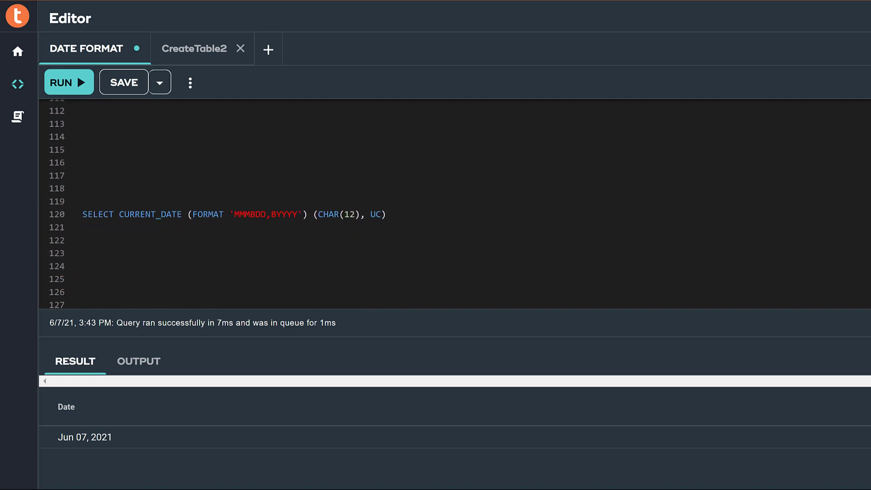
# - Run the uppercase UC variant, returning JUN 07, 2021
pyautogui.tripleClick(233, 214)
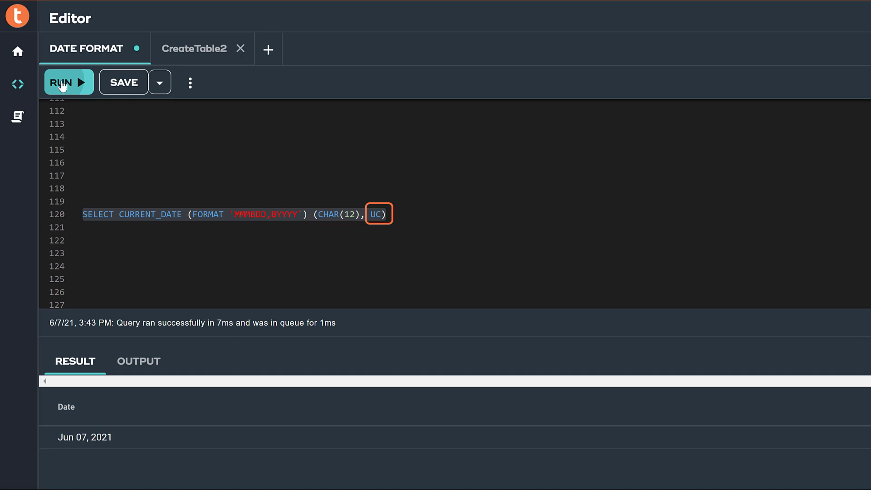
pyautogui.click(62, 82)
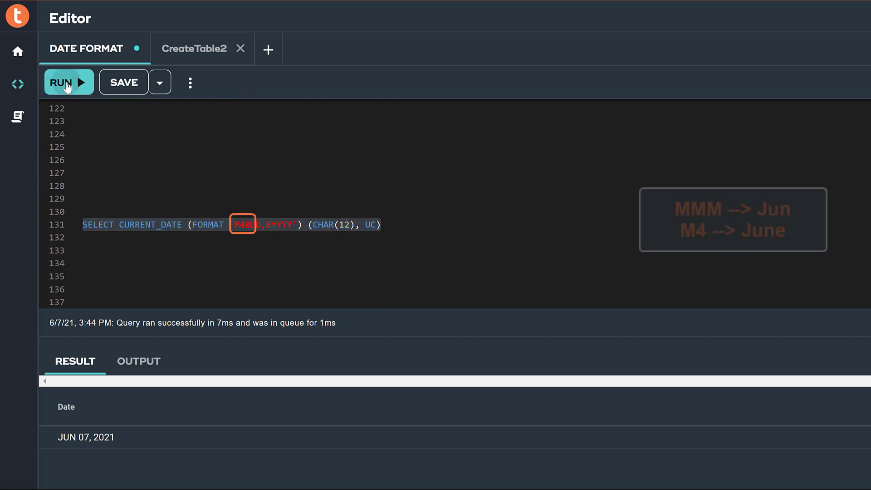
# - Run the M4BDD,BYYYY query (JUNE 07, 202), then the EEE/E4 weekday query (MON / MONDAY, JUNE 07, 2021)
pyautogui.click(62, 83)
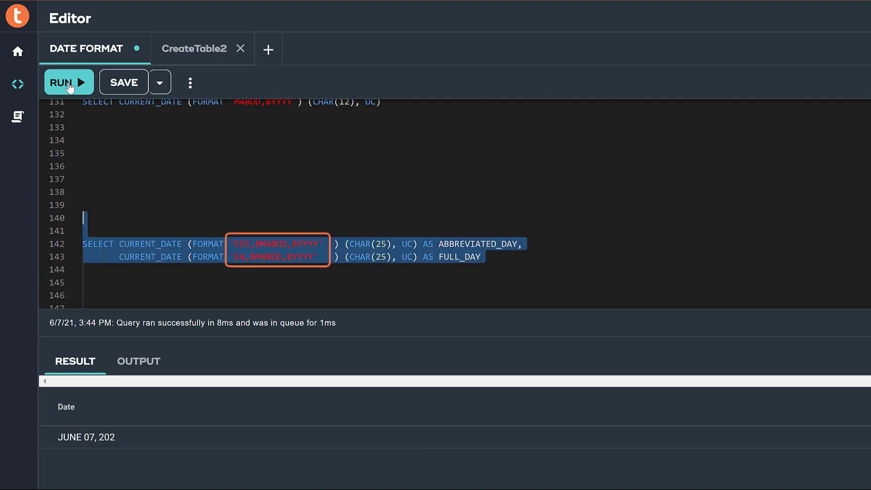
pyautogui.click(68, 81)
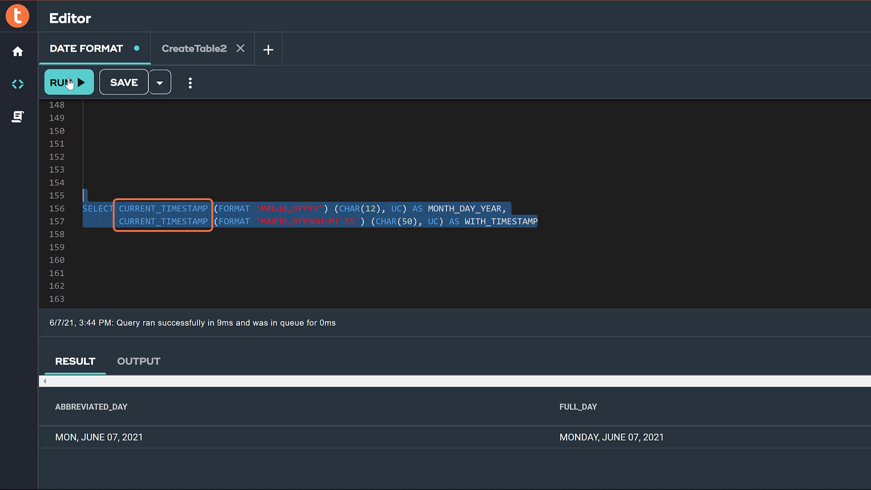
# - Run the CURRENT_TIMESTAMP MONTH_DAY_YEAR and WITH_TIMESTAMP query, returning JUNE 07, 202 and JUNE 07, 21 15:45:14
pyautogui.click(68, 82)
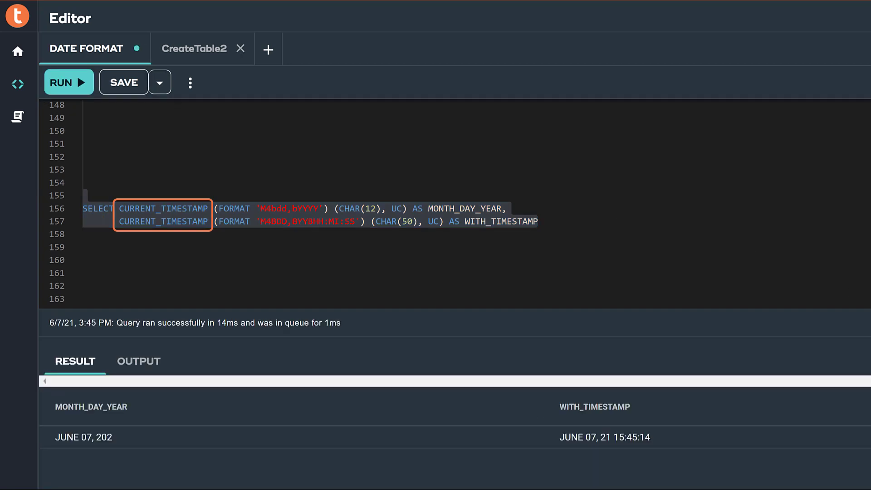